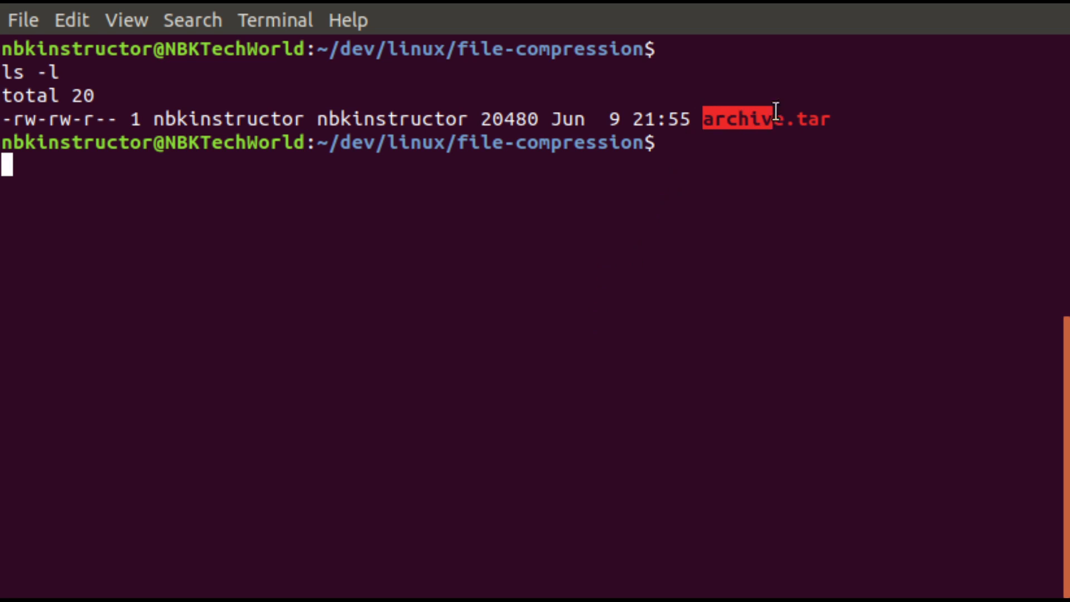
pyautogui.moveTo(960, 379)
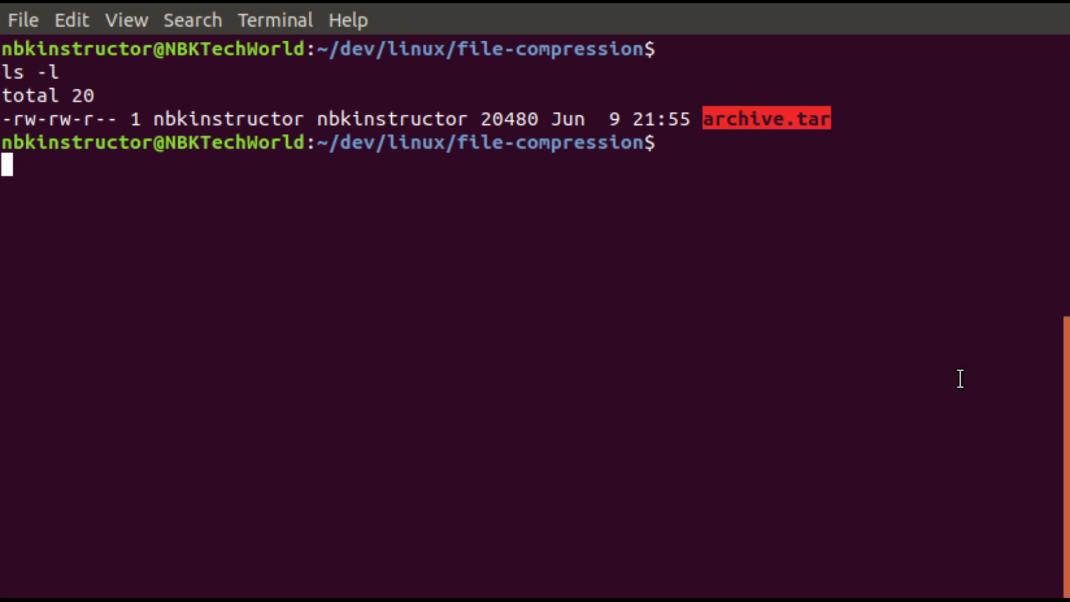
# Start a gzip command at the prompt below the 20480-byte archive.tar listing
pyautogui.write('gzip')
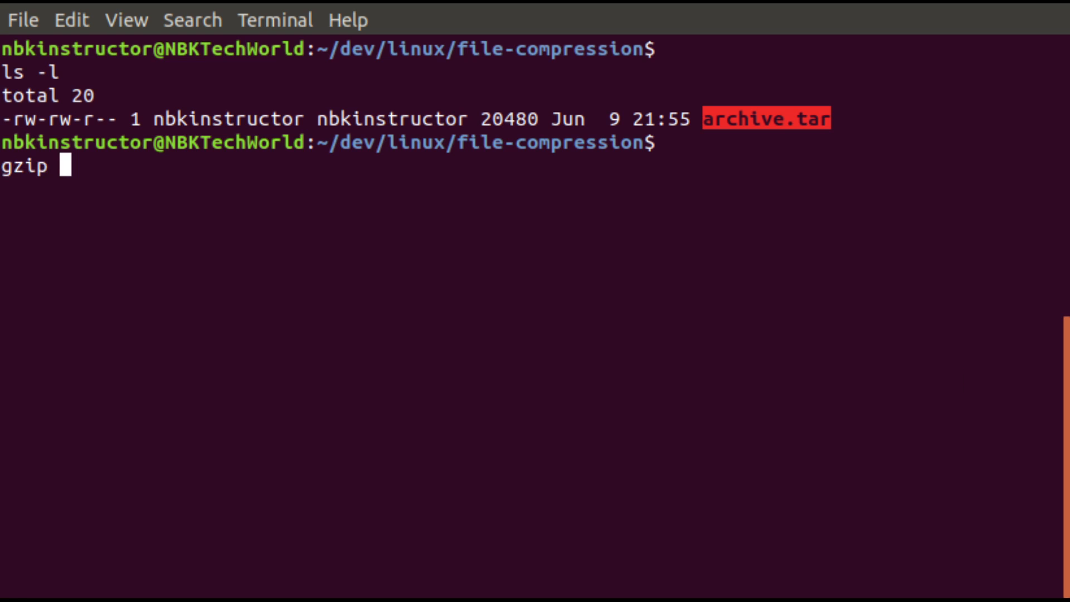
# Run 'gzip archive.tar' and 'ls -l', showing archive.tar.gz at 14973 bytes
pyautogui.write('archive.tar')
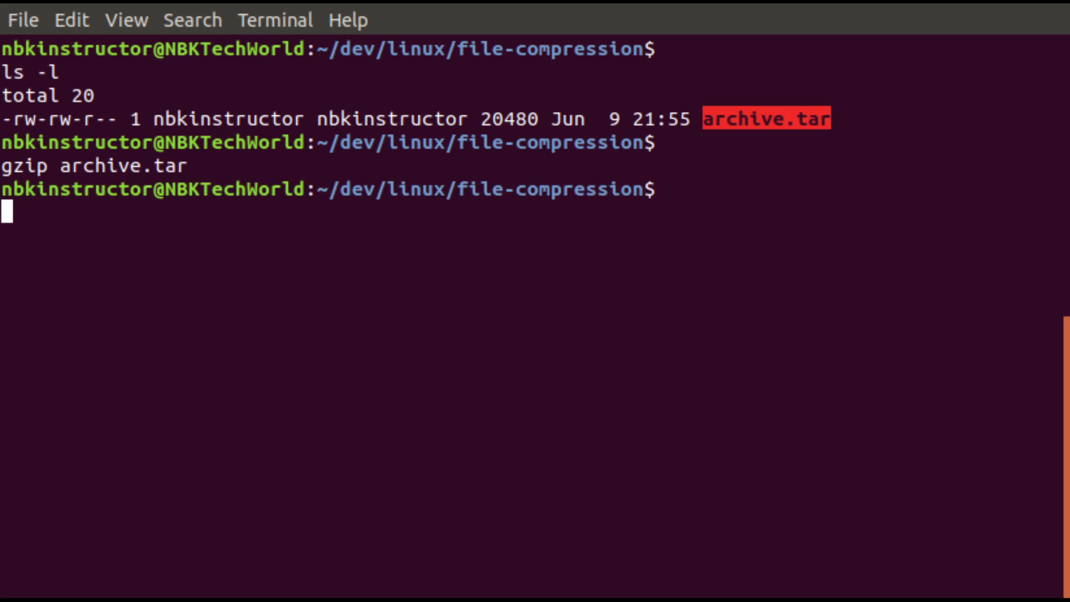
pyautogui.write('ls -l')
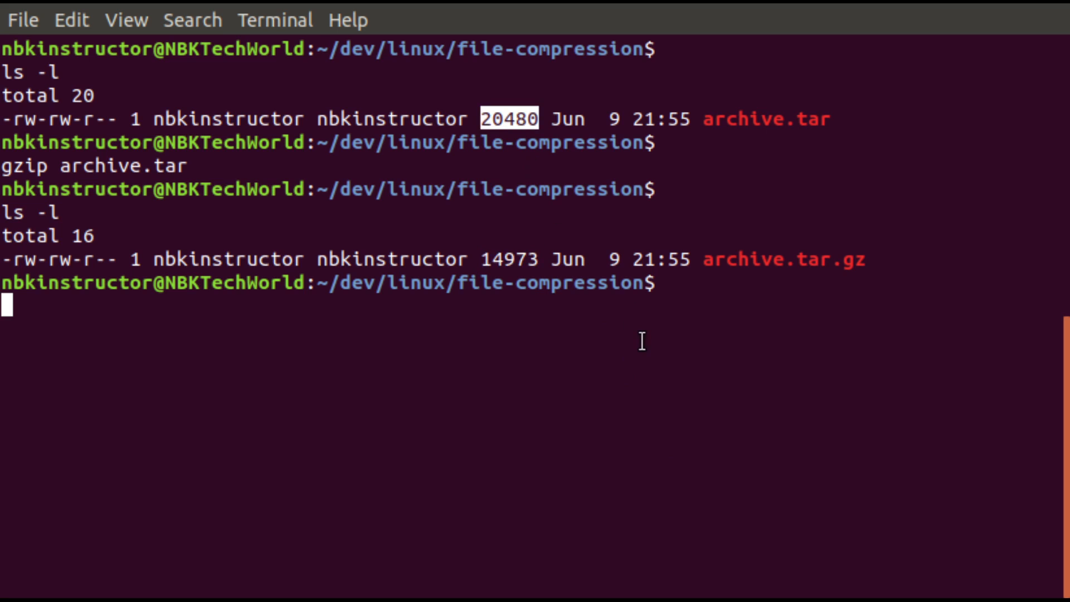
pyautogui.moveTo(640, 341)
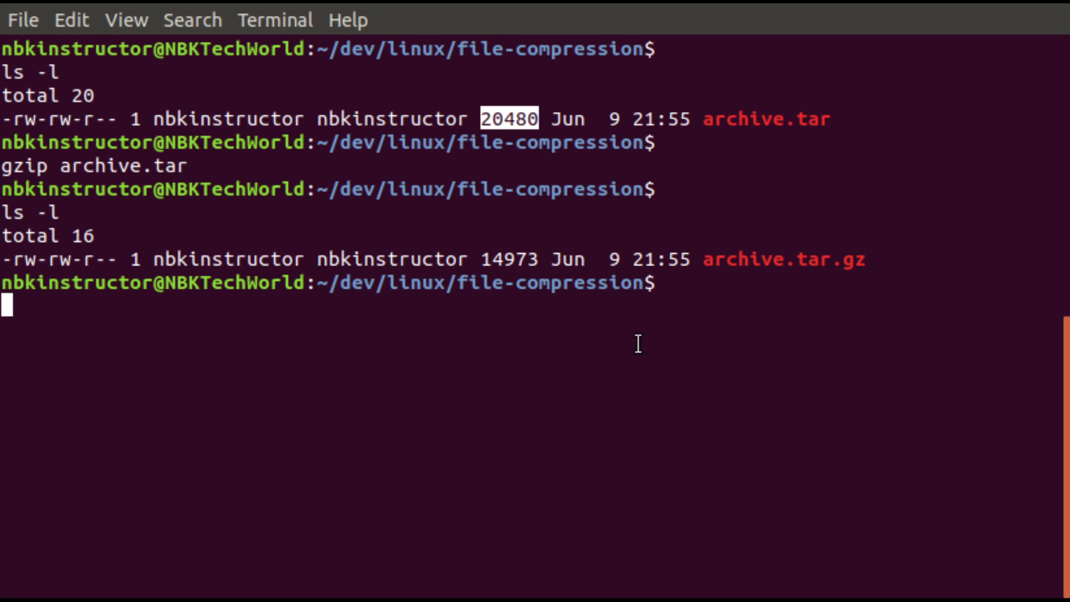
pyautogui.moveTo(540, 285)
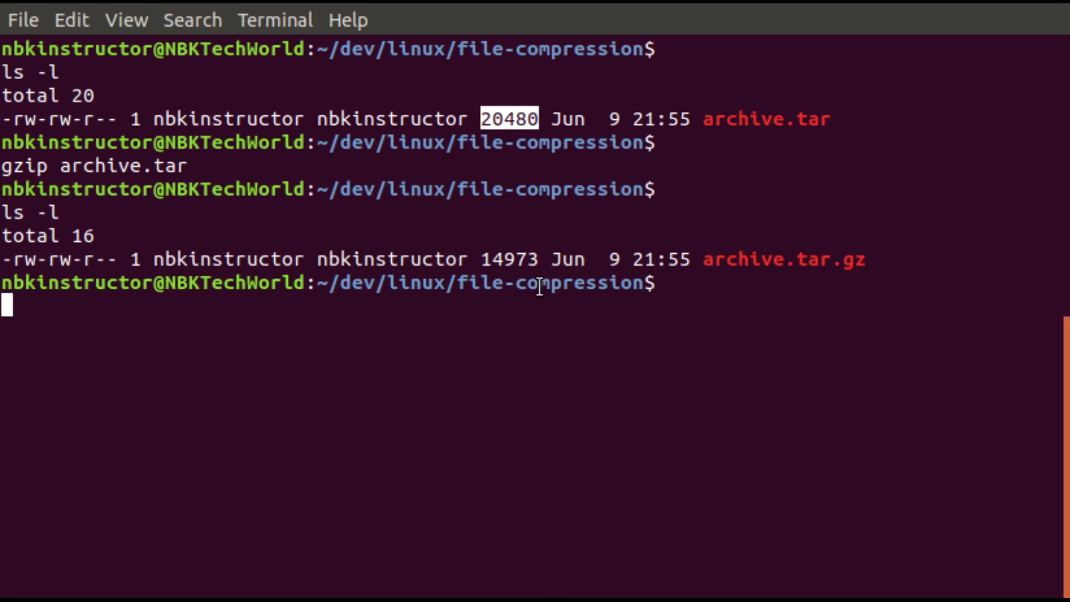
pyautogui.moveTo(508, 261)
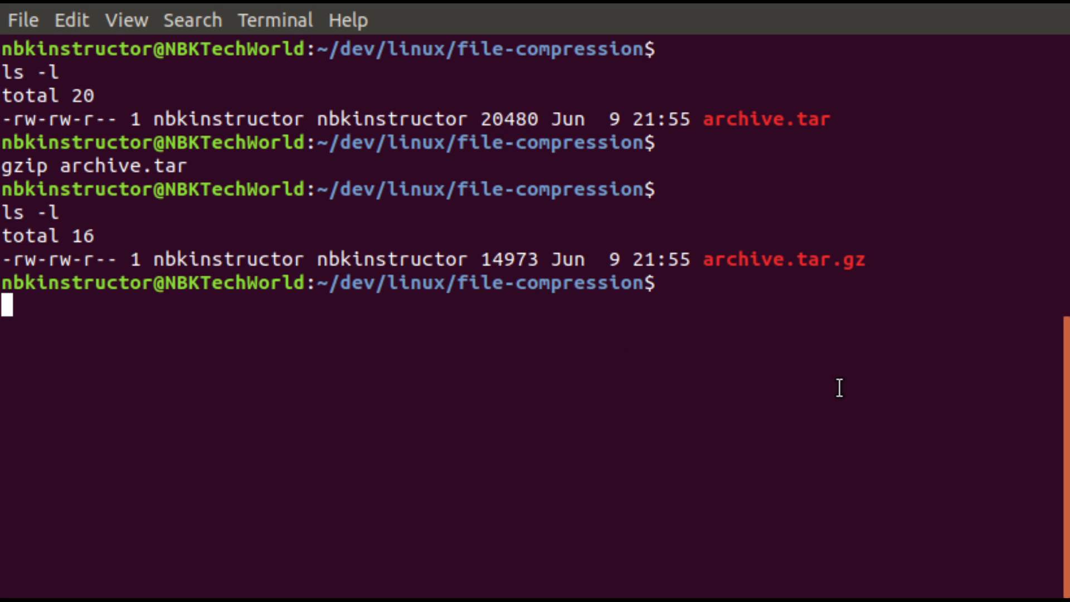
# Start a gunzip command at the prompt below the archive.tar.gz listing
pyautogui.write('gunzip')
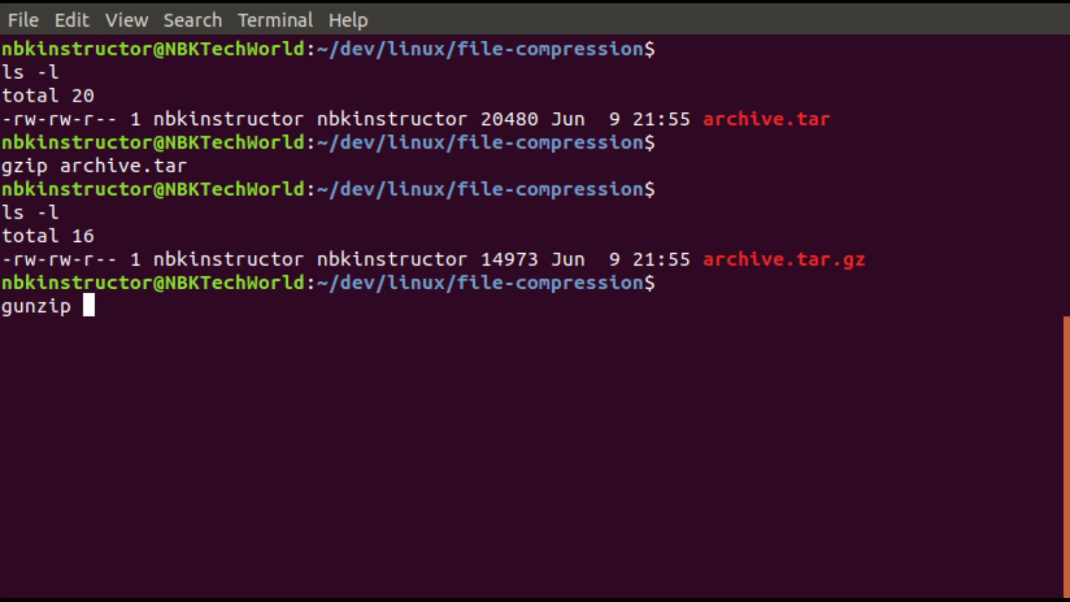
# Run 'gunzip archive.tar.gz' and 'ls -l', showing archive.tar back at 20480 bytes, then begin bzip2
pyautogui.write('archive.tar.gz')
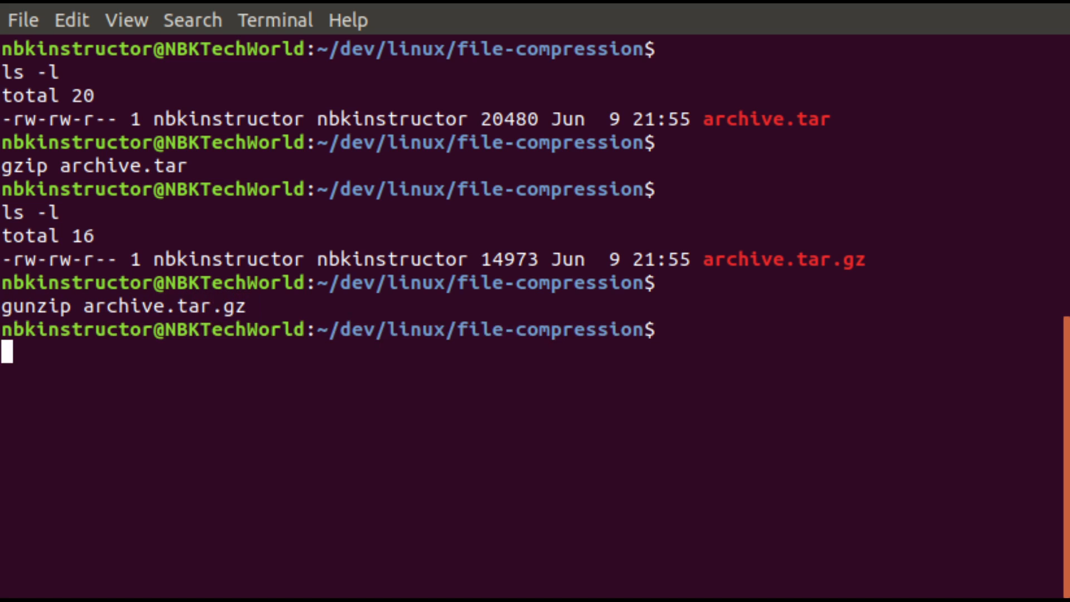
pyautogui.write('ls -l')
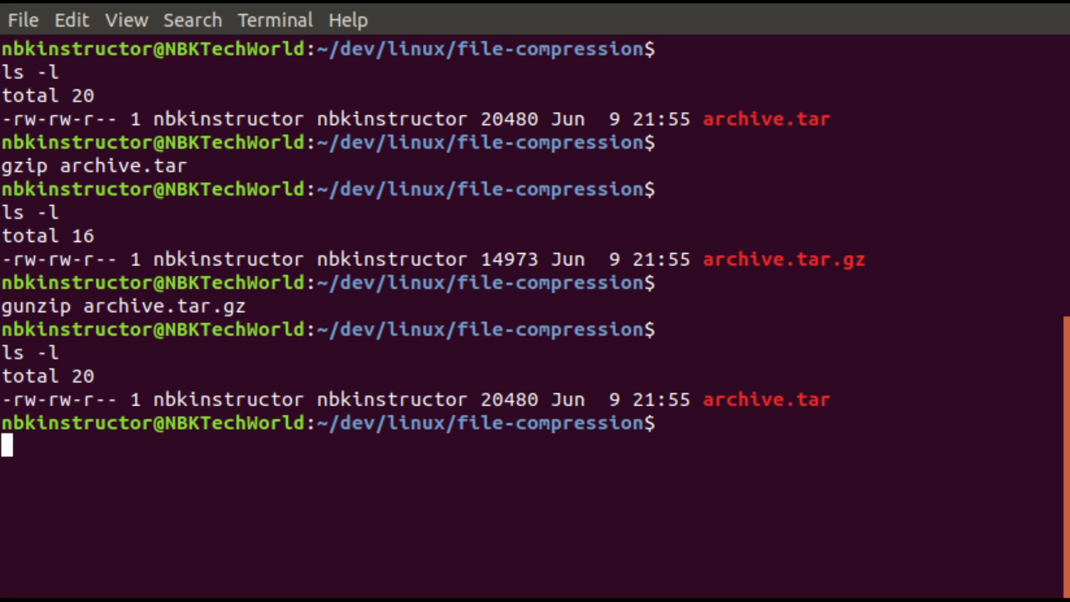
pyautogui.doubleClick(501, 120)
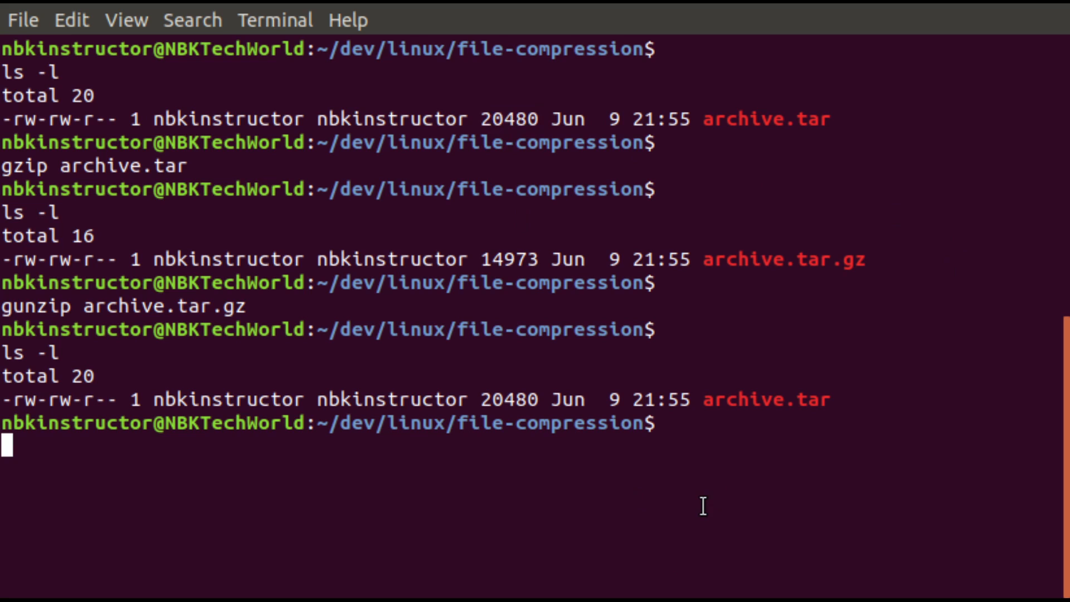
pyautogui.write('b')
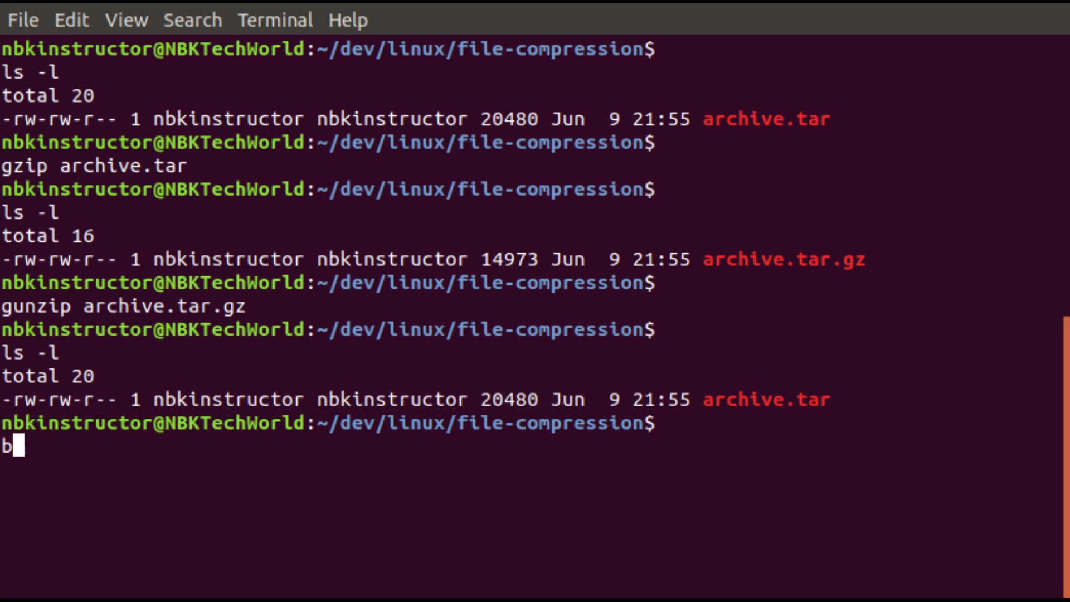
# Run 'bzip2 archive.tar' and 'ls -l', showing archive.tar.bz2 at 15387 bytes
pyautogui.write('zip2')
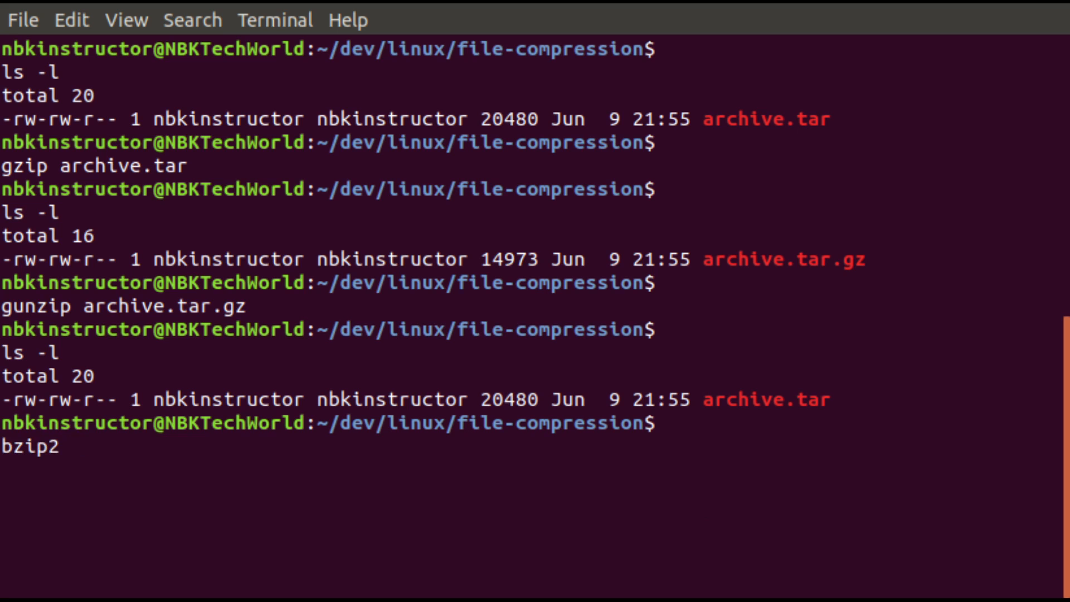
pyautogui.write('archive.tar')
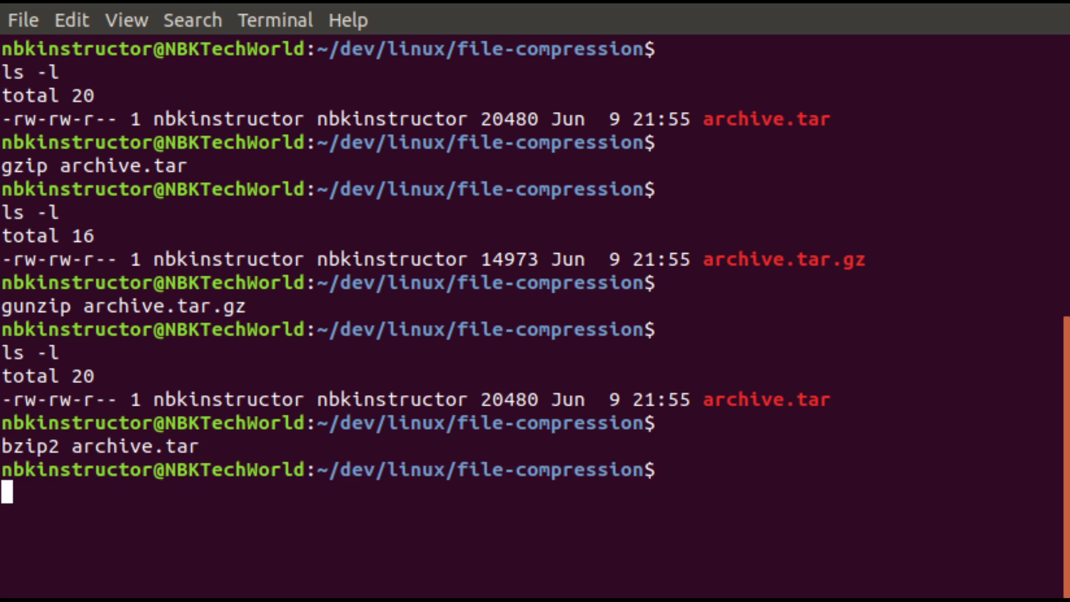
pyautogui.write('ls -l')
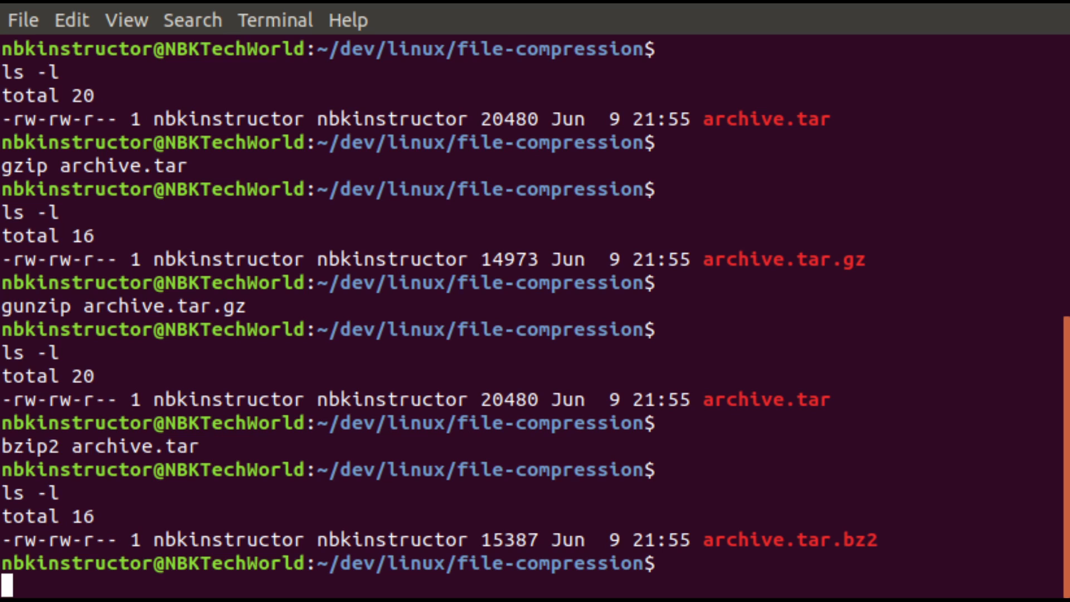
pyautogui.moveTo(560, 349)
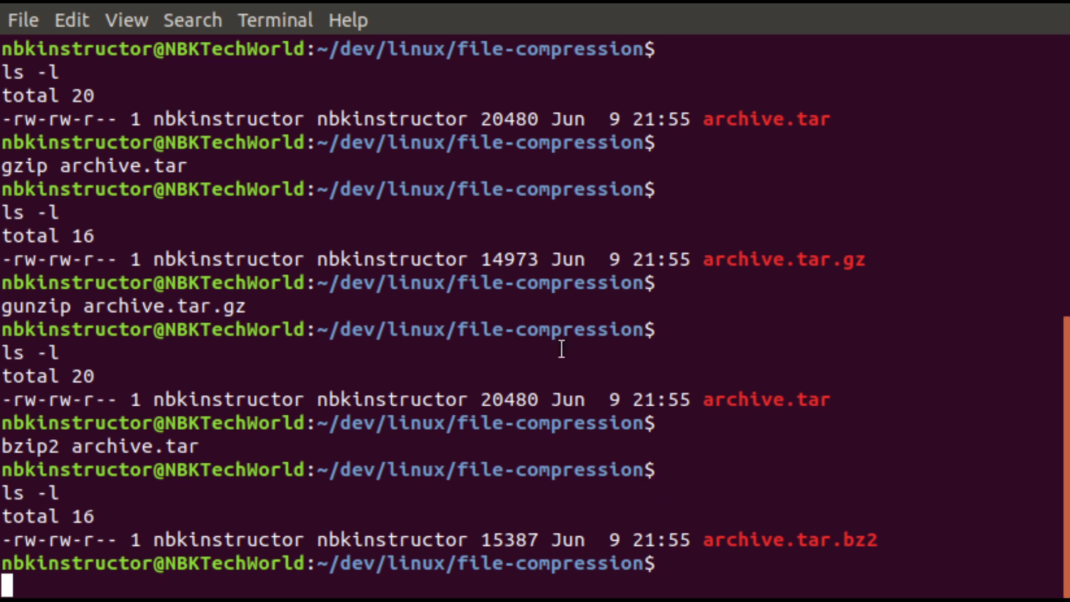
pyautogui.moveTo(714, 305)
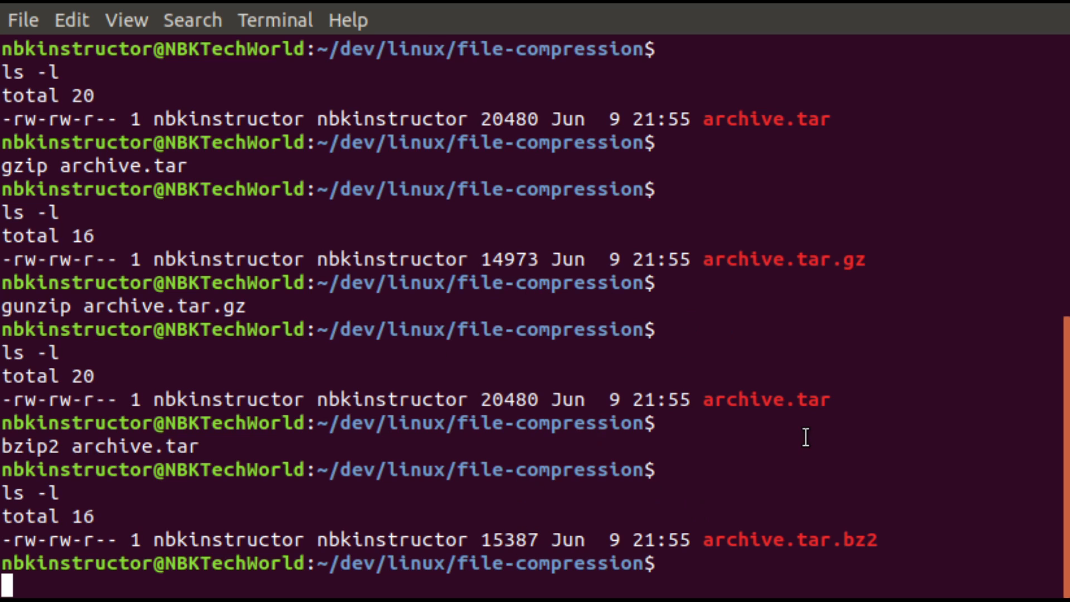
# Start typing 'bunzip2' with the archive file name at the prompt
pyautogui.write('bunzip2')
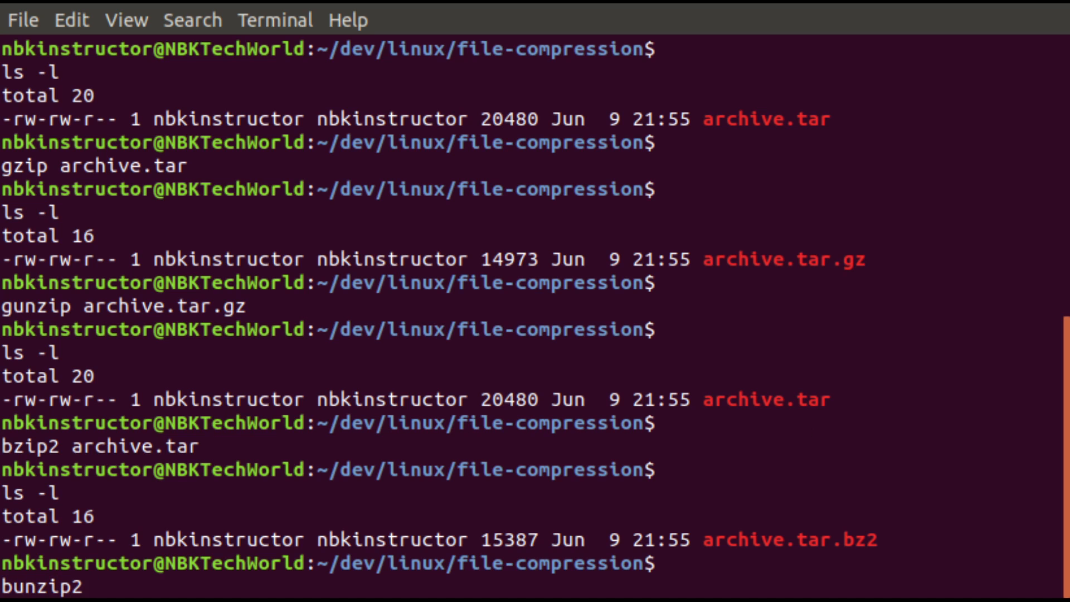
pyautogui.write('arhic')
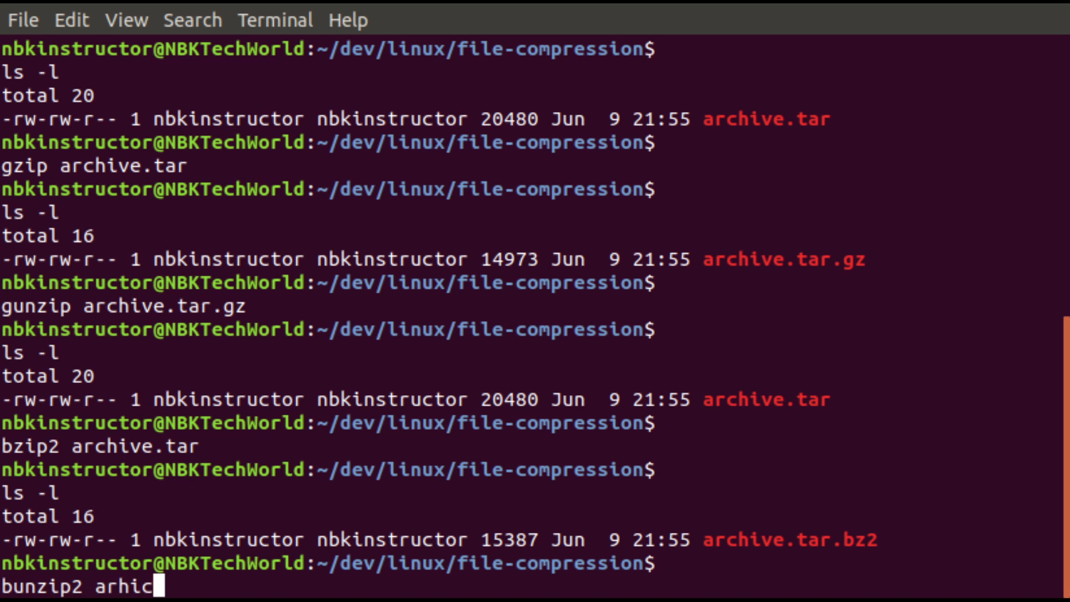